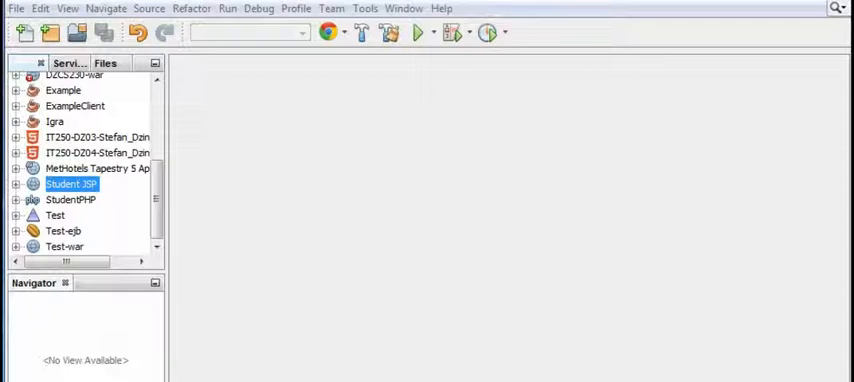
{"action": "mouse_move", "coordinate": [240, 268]}
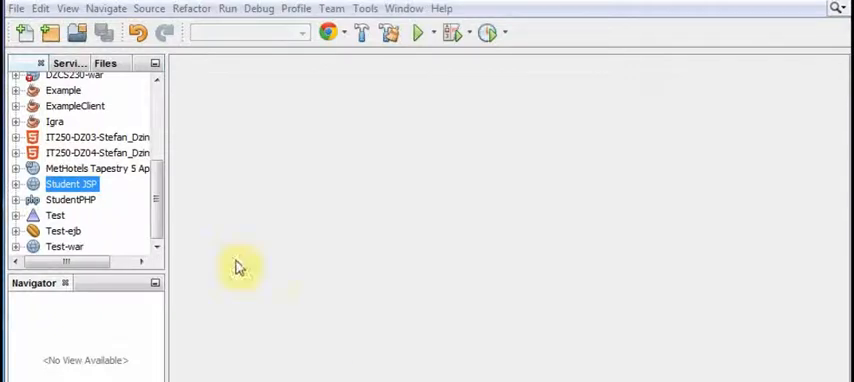
Step: Start a new Java Application project and name it Server
{"action": "left_click", "coordinate": [16, 8]}
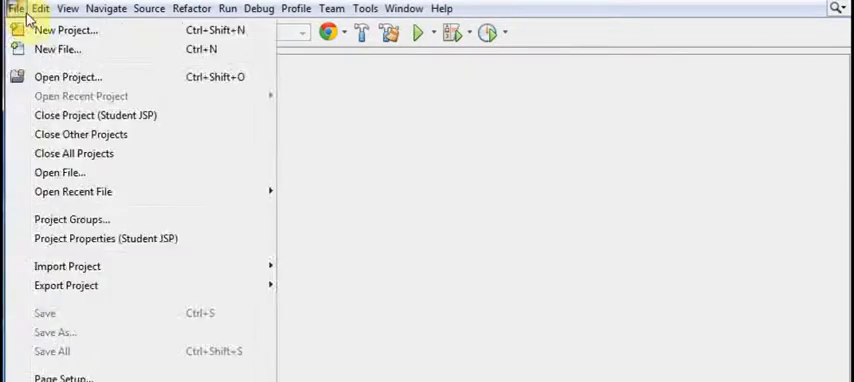
{"action": "left_click", "coordinate": [66, 29]}
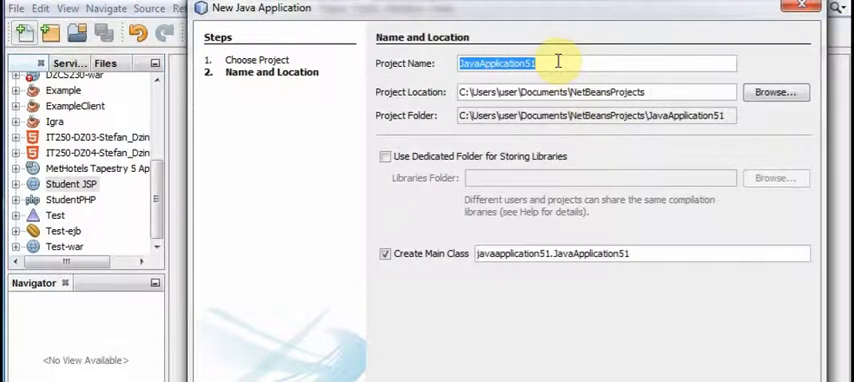
{"action": "type", "text": "Serve"}
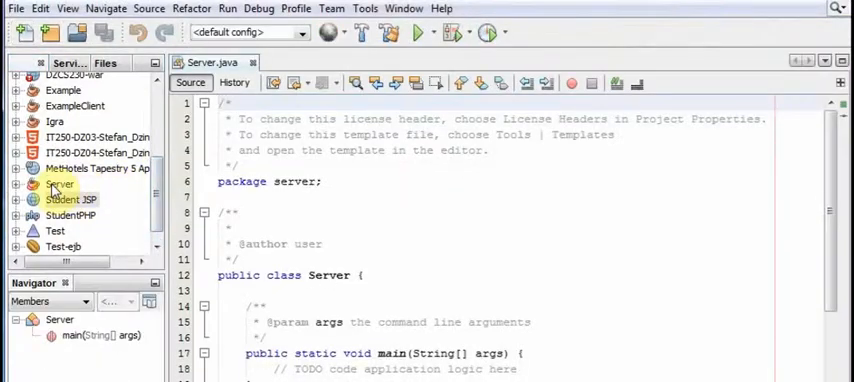
Step: Refactor-rename Server.java and its class to TCPAccept
{"action": "left_click", "coordinate": [32, 184]}
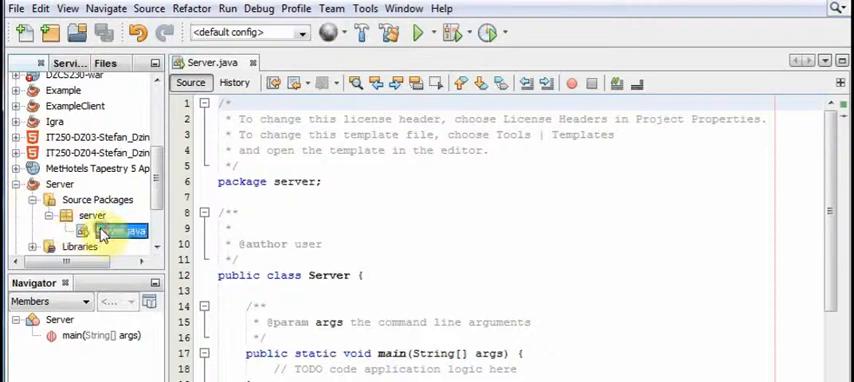
{"action": "right_click", "coordinate": [110, 231]}
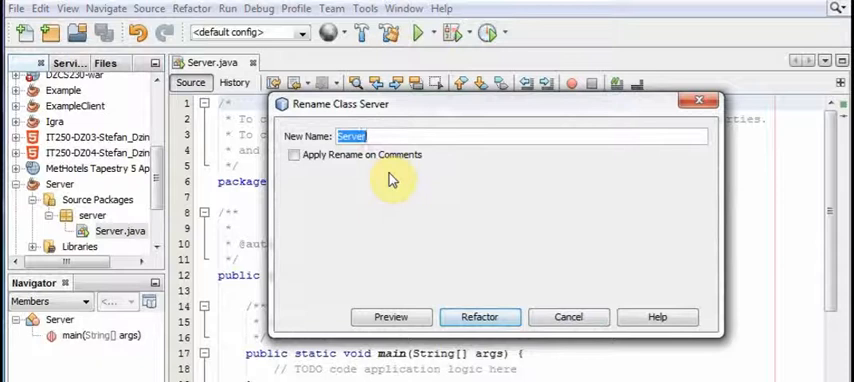
{"action": "type", "text": "TCPAcce"}
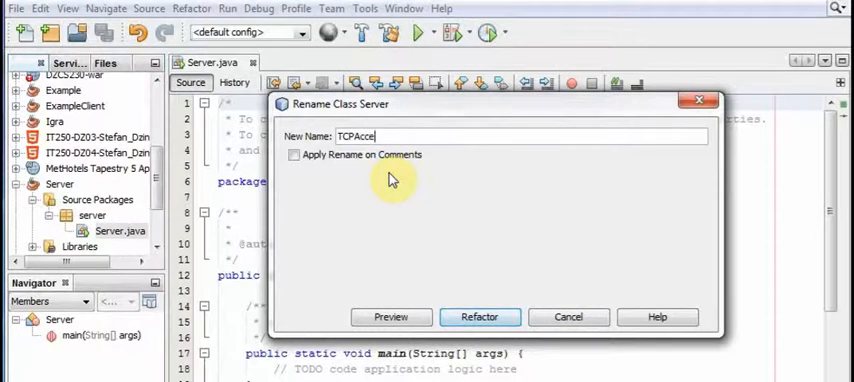
{"action": "left_click", "coordinate": [479, 317]}
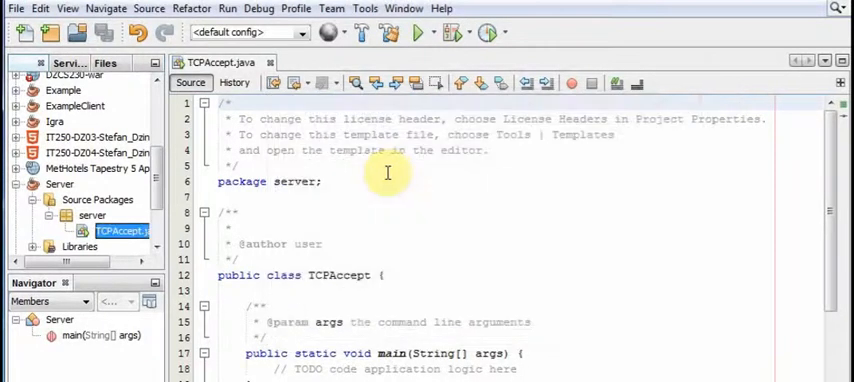
{"action": "scroll", "scroll_direction": "down", "scroll_amount": 3}
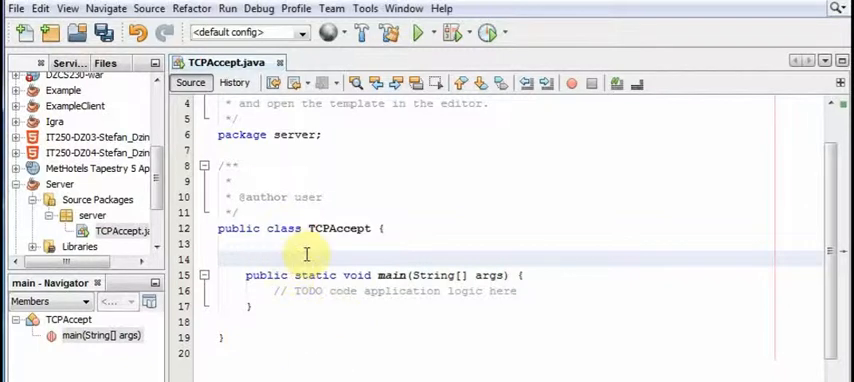
Step: Declare a private static ServerSocket serverSocket field, importing ServerSocket
{"action": "key", "text": "enter"}
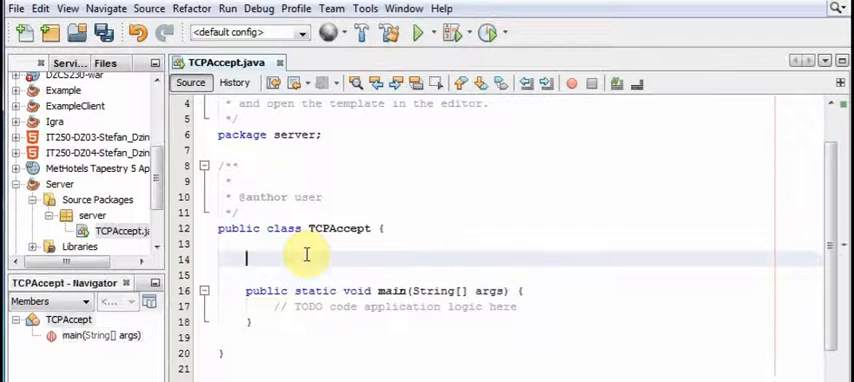
{"action": "type", "text": "private Se"}
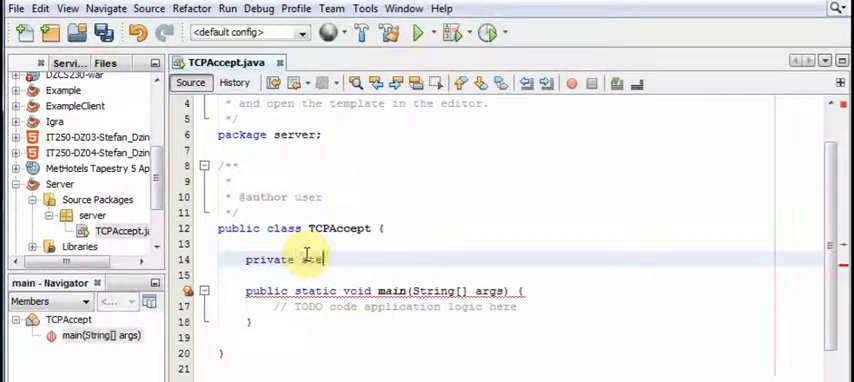
{"action": "type", "text": "static"}
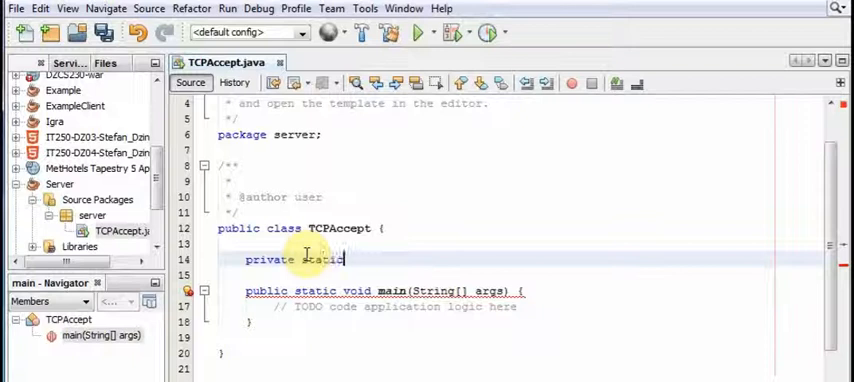
{"action": "type", "text": "server"}
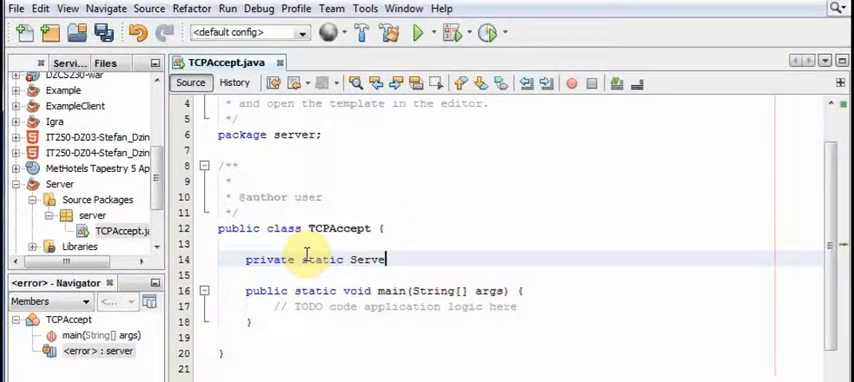
{"action": "type", "text": "Socket serverSocket;"}
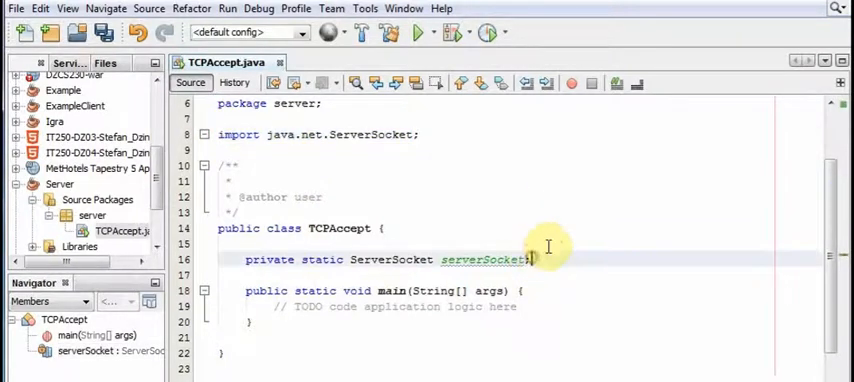
{"action": "scroll", "scroll_direction": "down", "scroll_amount": 3}
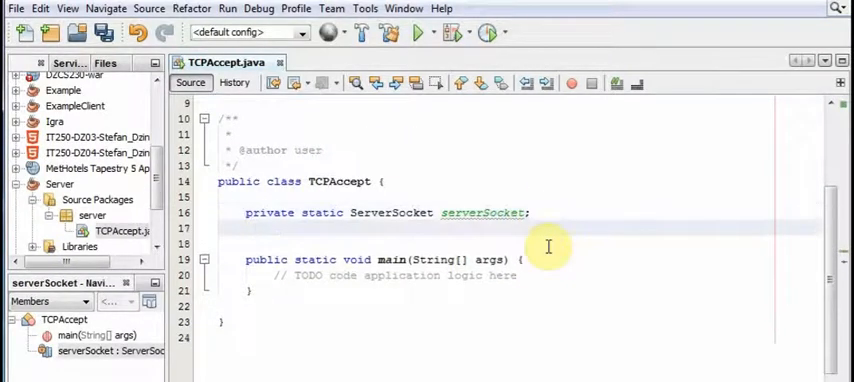
Step: Add a private static final int PORT constant set to 7777
{"action": "type", "text": "p"}
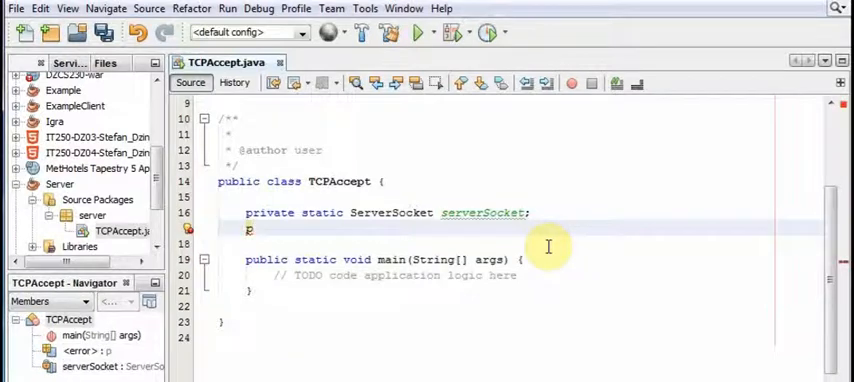
{"action": "type", "text": "private static fi"}
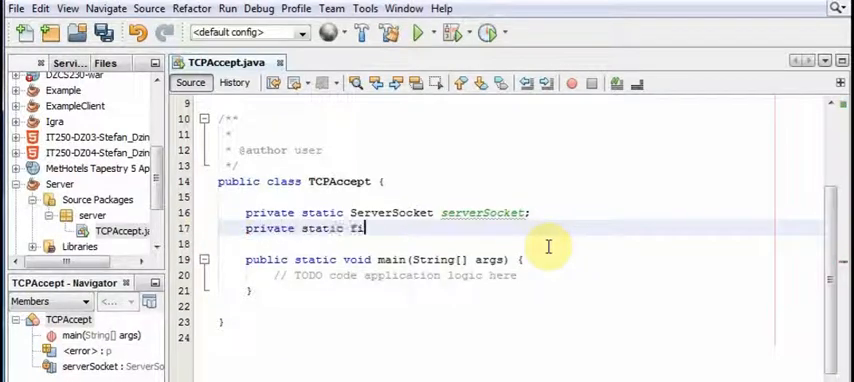
{"action": "type", "text": "nal int PORT = 77"}
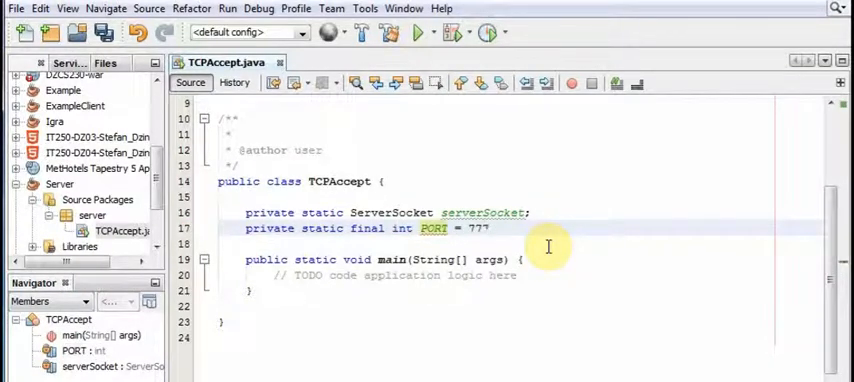
{"action": "type", "text": "7;"}
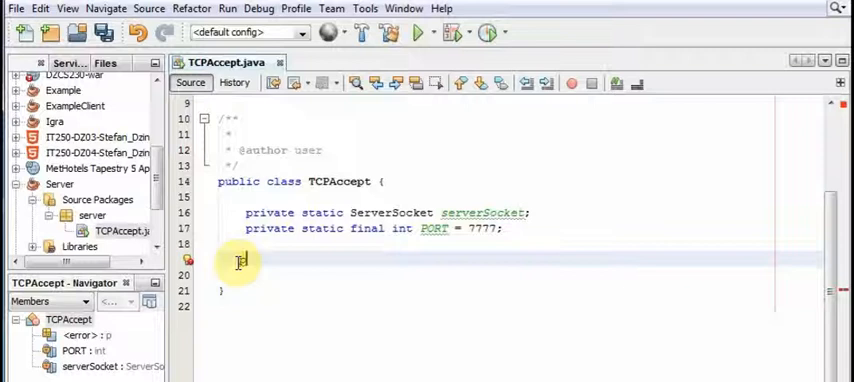
Step: Declare public void newClient() throws IOException with an empty body, importing IOException
{"action": "type", "text": "public void"}
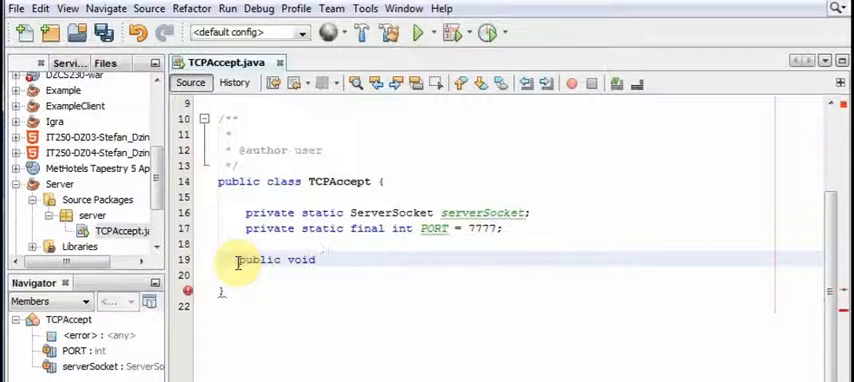
{"action": "type", "text": "newClient"}
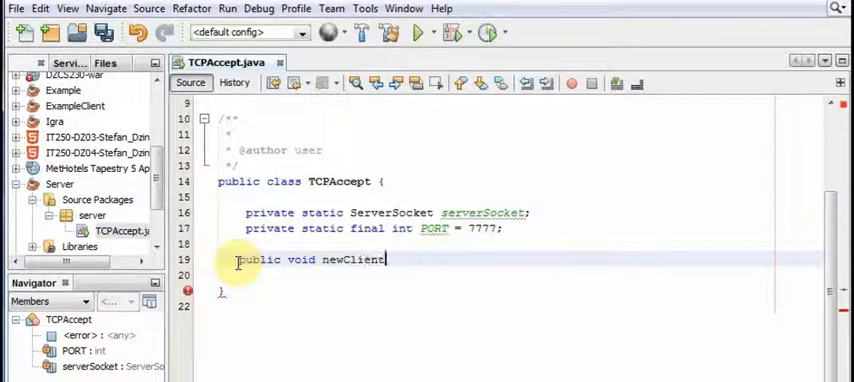
{"action": "type", "text": "() throws"}
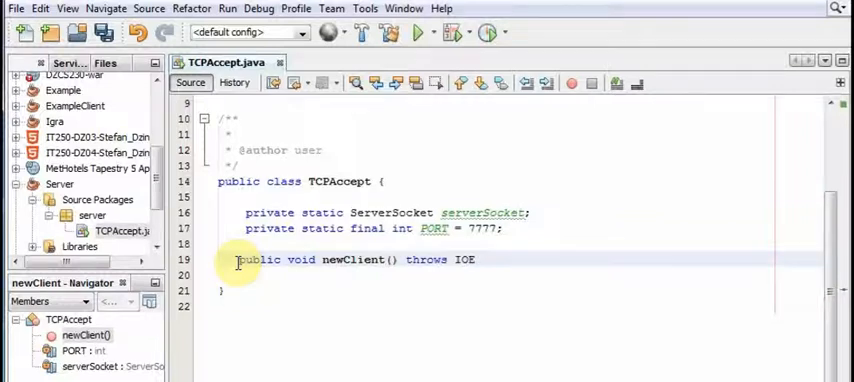
{"action": "type", "text": "IOE"}
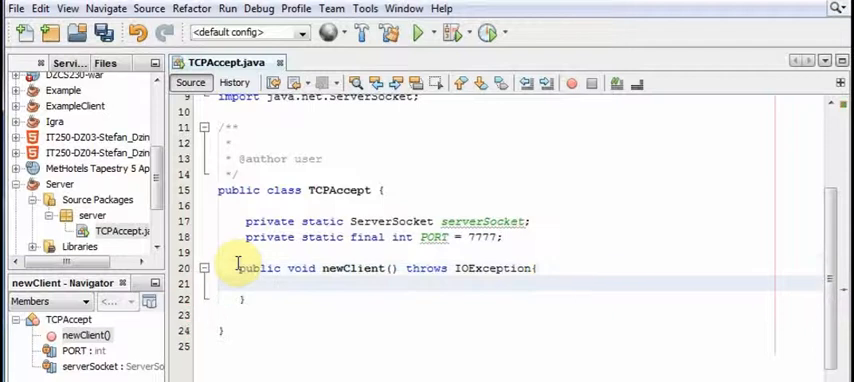
{"action": "mouse_move", "coordinate": [460, 357]}
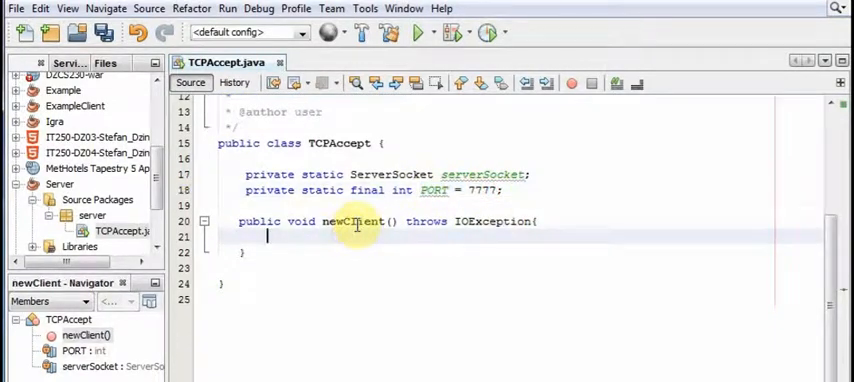
Step: Add a try block assigning serverSocket = new ServerSocket(PORT)
{"action": "type", "text": "try{"}
{"action": "type", "text": "catch"}
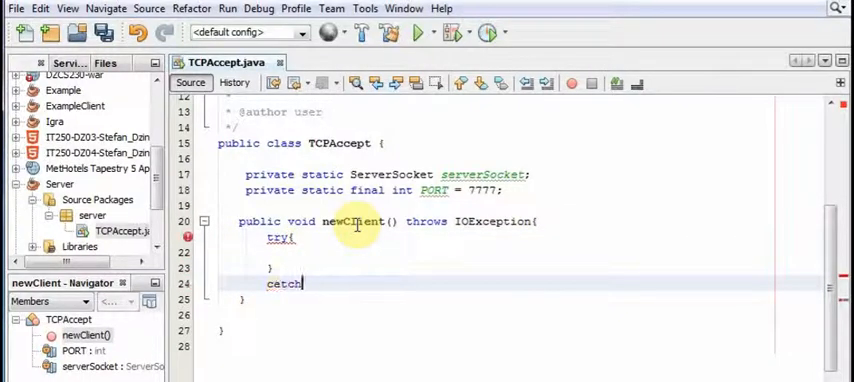
{"action": "type", "text": "(){"}
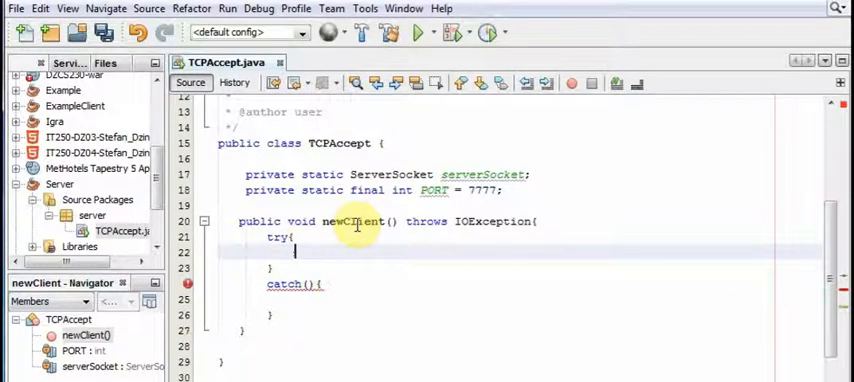
{"action": "type", "text": "serverso"}
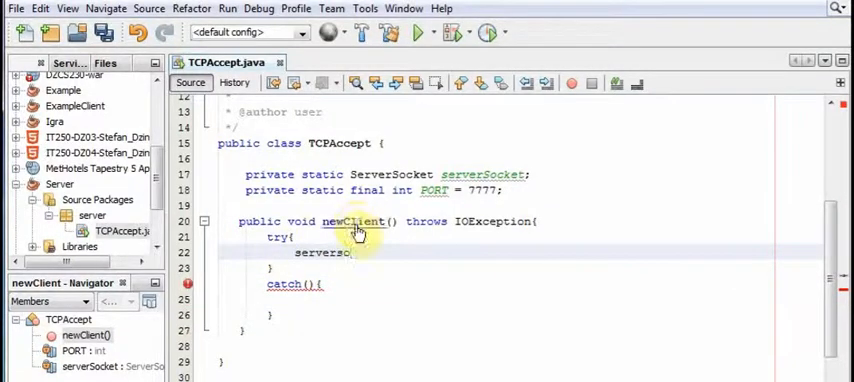
{"action": "type", "text": "erverSocket = new S"}
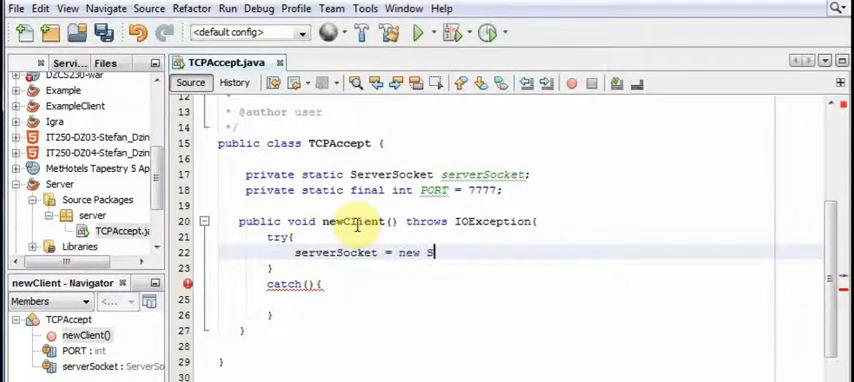
{"action": "type", "text": "erverSocket"}
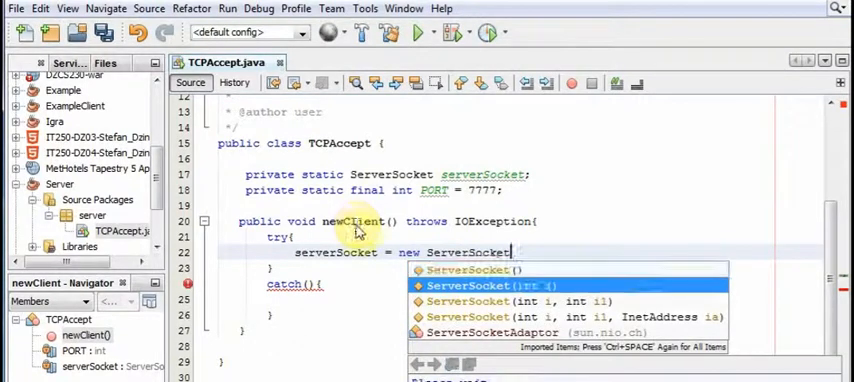
{"action": "left_click", "coordinate": [490, 285]}
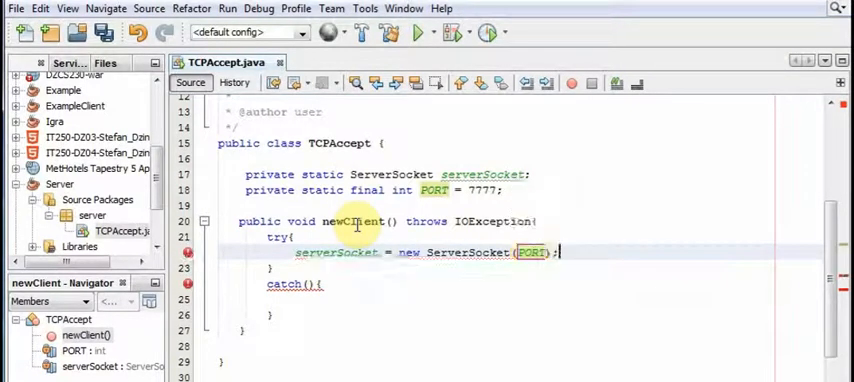
{"action": "key", "text": "enter"}
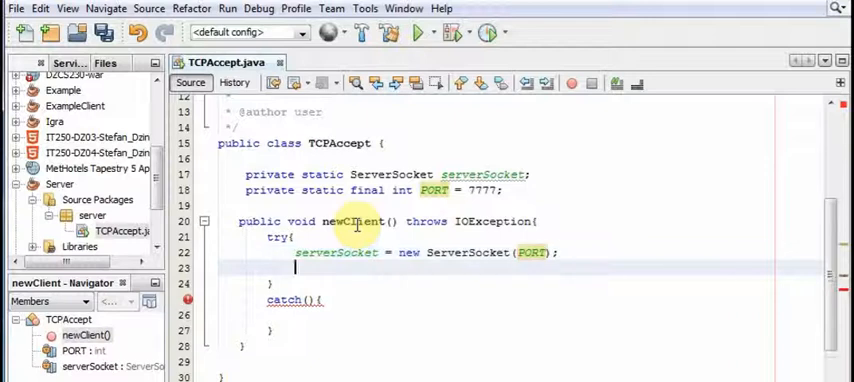
Step: Print "Port successfully opened." and "Server listening on port: " + PORT
{"action": "type", "text": "System"}
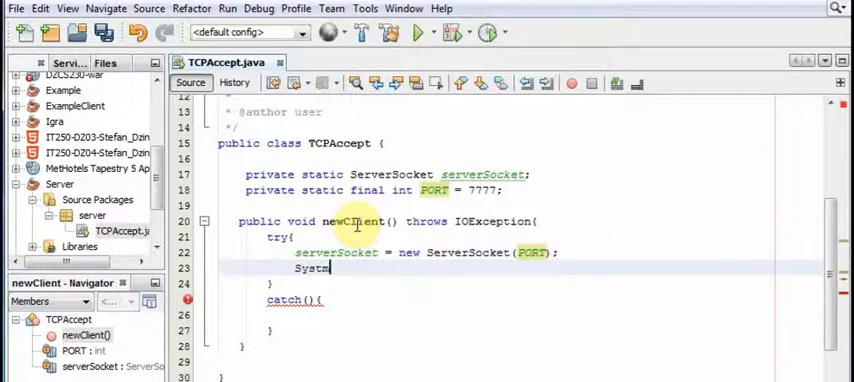
{"action": "type", "text": "e.out.println(\""}
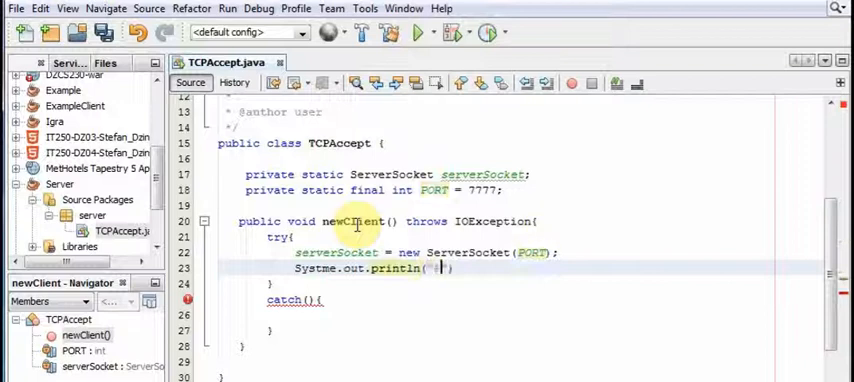
{"action": "type", "text": "Port successfully"}
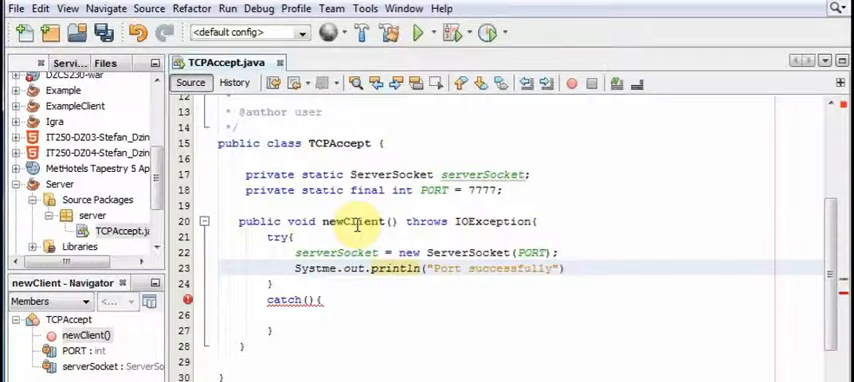
{"action": "type", "text": "opened."}
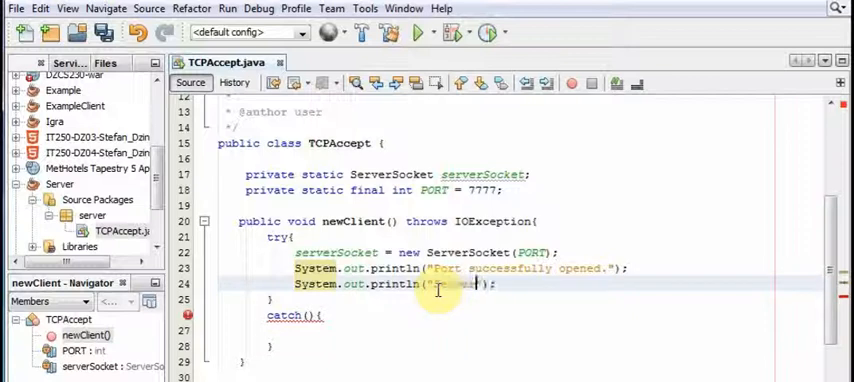
{"action": "type", "text": "server listening"}
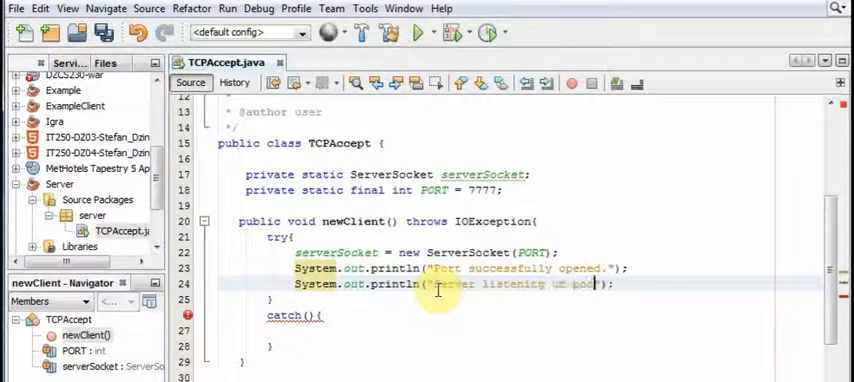
{"action": "type", "text": "on port:"}
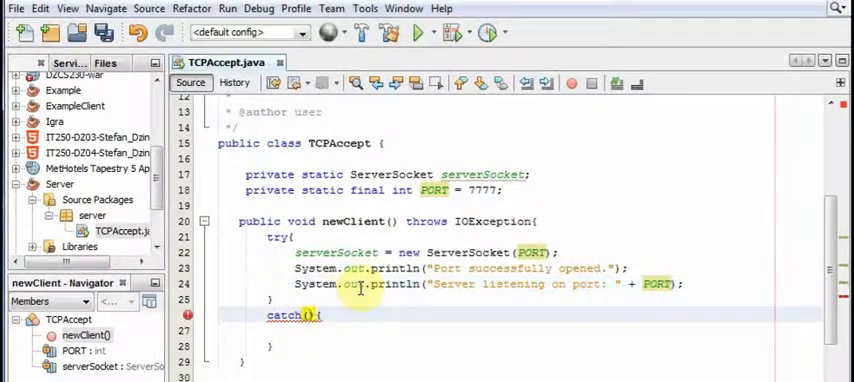
Step: Catch IOException io and print "Port error: " + io
{"action": "type", "text": "IOException io"}
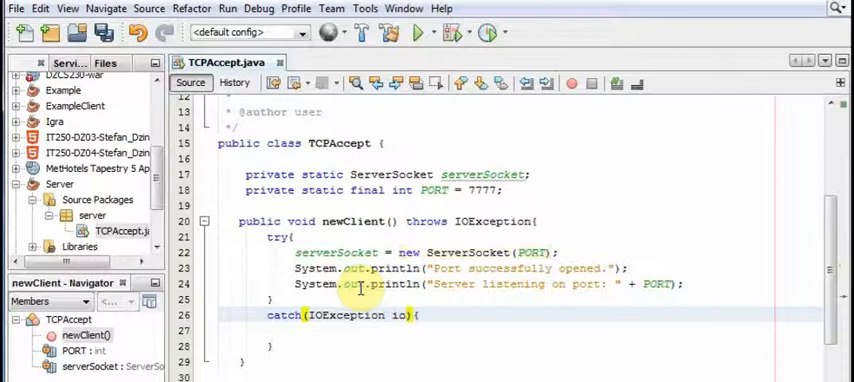
{"action": "type", "text": "System.out.println(\"Port successfully opened.\");"}
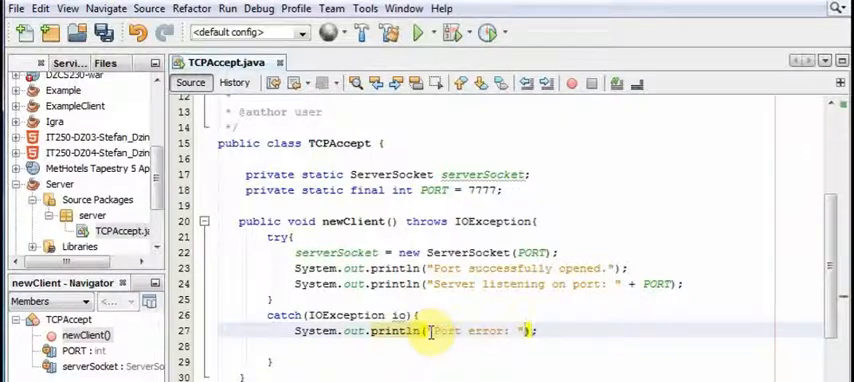
{"action": "type", "text": "+ io"}
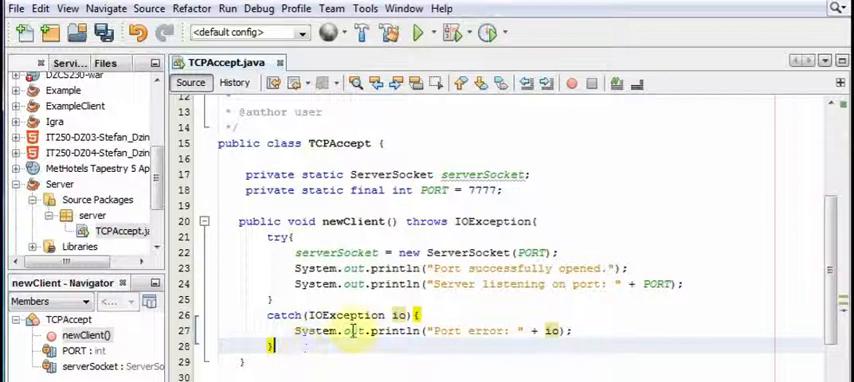
{"action": "scroll", "scroll_direction": "down", "scroll_amount": 3}
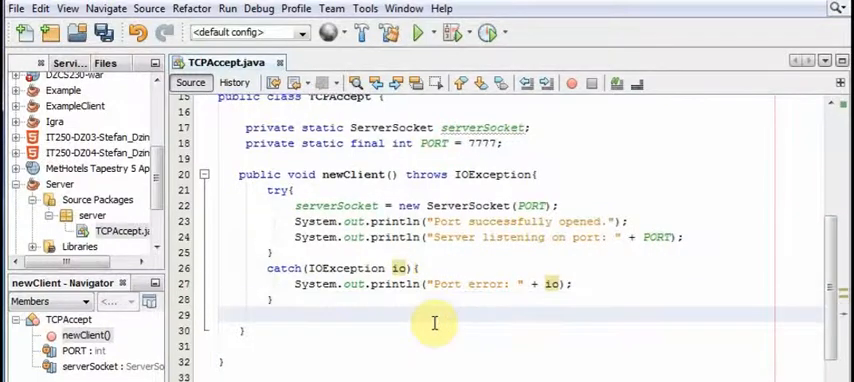
Step: Write a second try/catch whose try body holds a do{ }while(true); loop
{"action": "type", "text": "try{"}
{"action": "type", "text": "catch("}
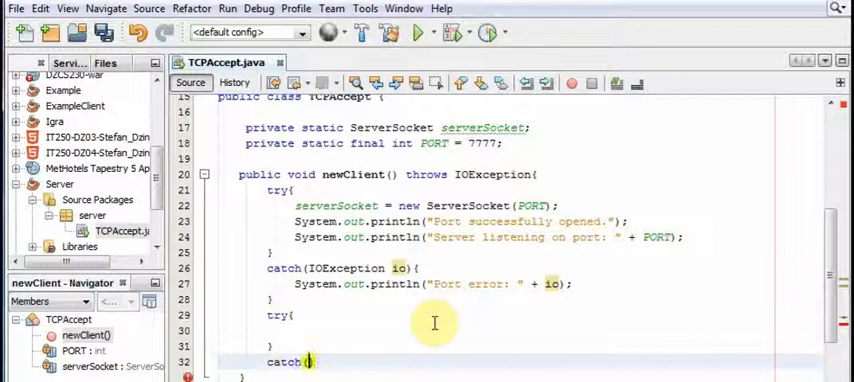
{"action": "type", "text": ")"}
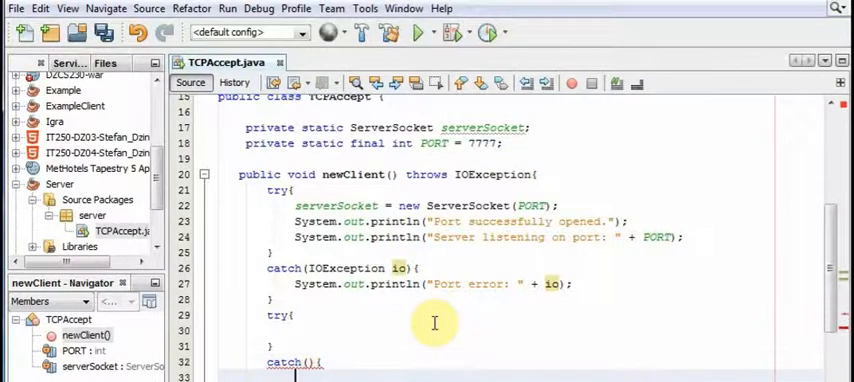
{"action": "scroll", "scroll_direction": "down", "scroll_amount": 3}
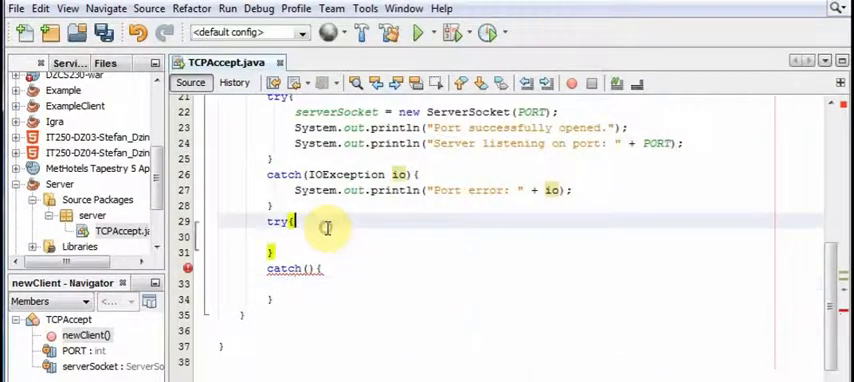
{"action": "type", "text": "dc"}
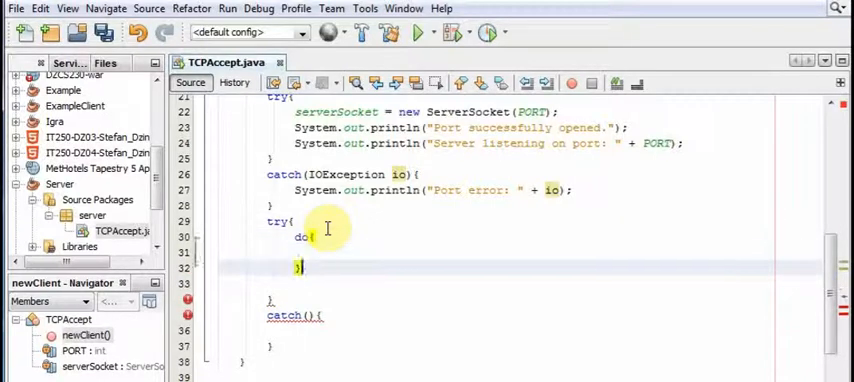
{"action": "type", "text": "}while(true)"}
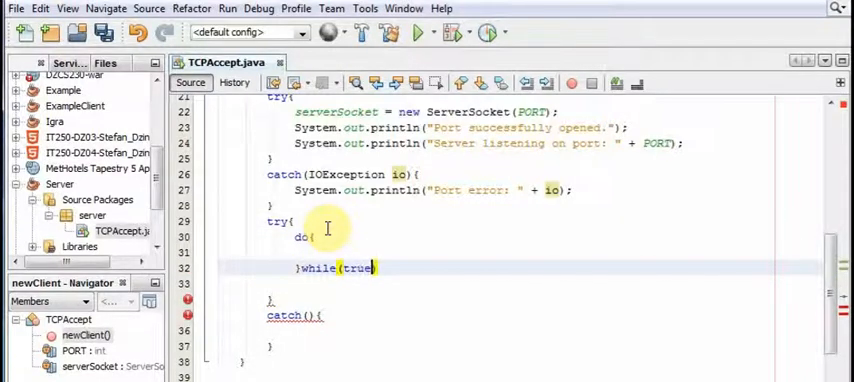
{"action": "type", "text": ";"}
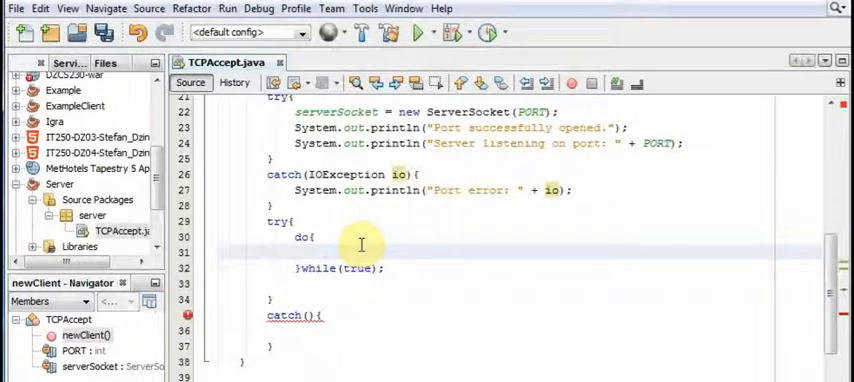
Step: In the loop, accept Socket socket from serverSocket and create new TCPServer(socket)
{"action": "type", "text": "Sock"}
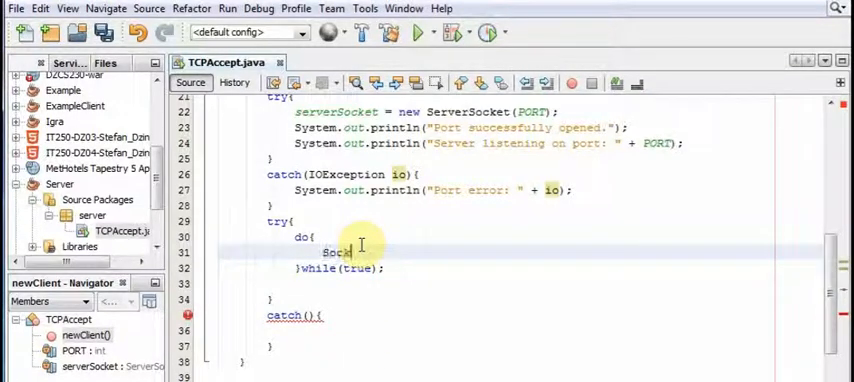
{"action": "type", "text": "et socket ="}
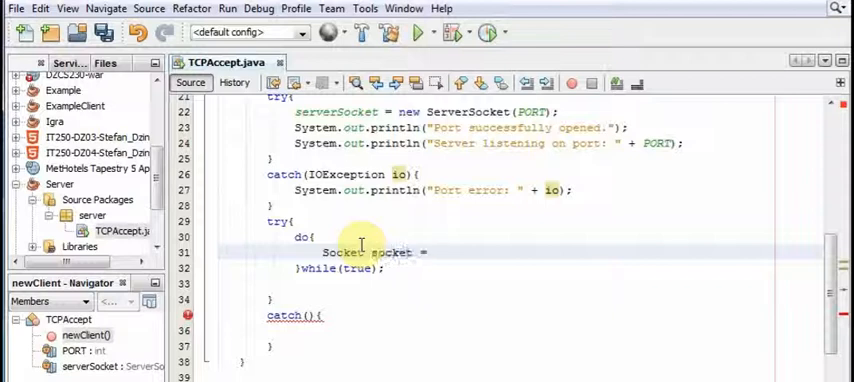
{"action": "type", "text": "serverSocket.accept();"}
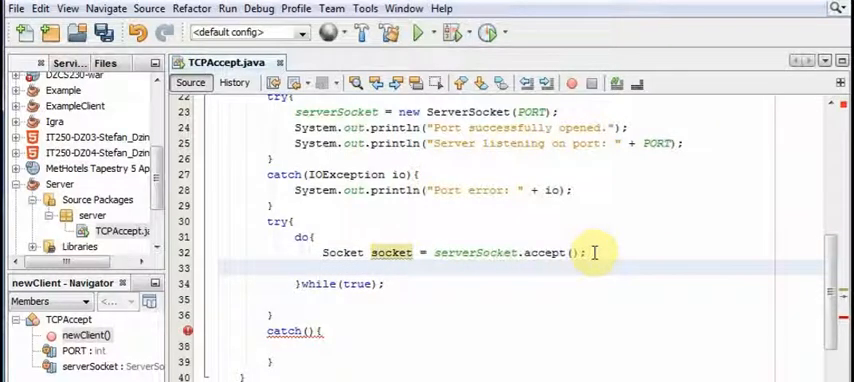
{"action": "type", "text": "TCPServer server = new TCPServer("}
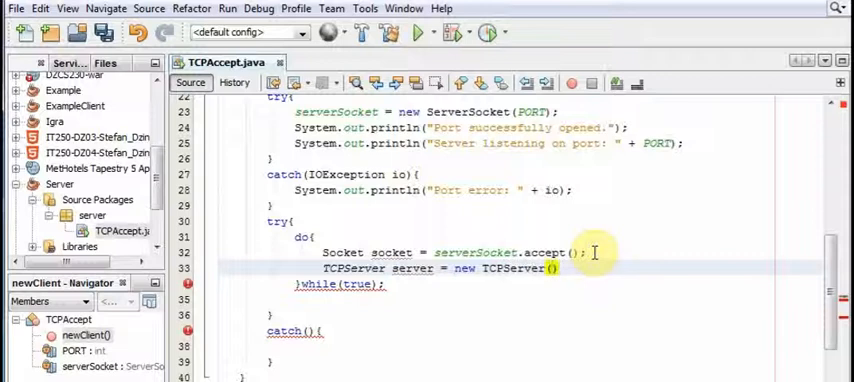
{"action": "type", "text": "socke"}
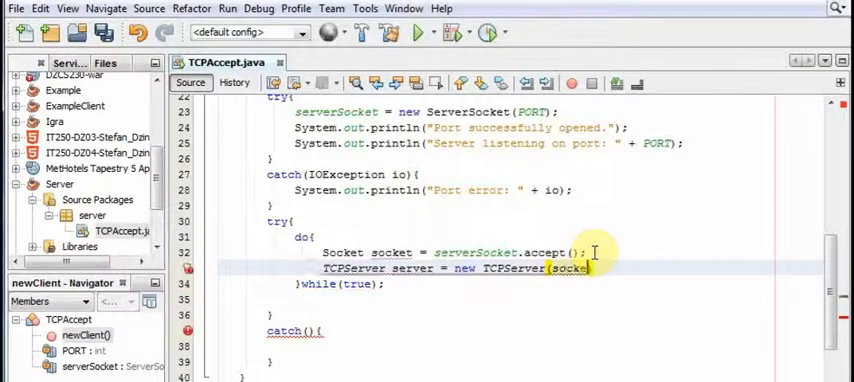
{"action": "key", "text": "Backspace"}
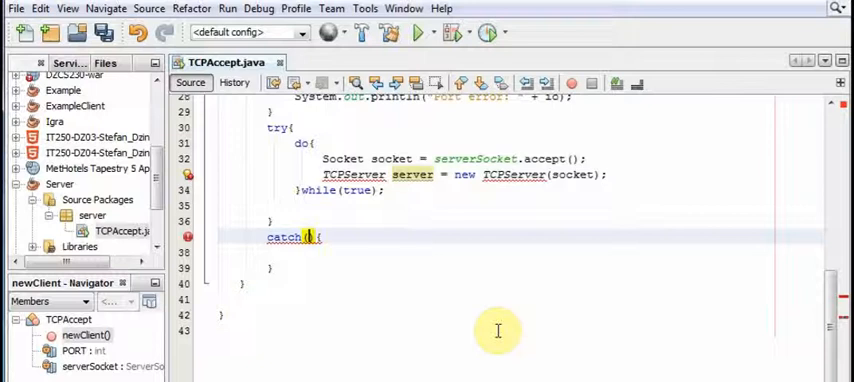
Step: Catch IOException io printing "Error: " + io, then start a finally block
{"action": "type", "text": "IOException"}
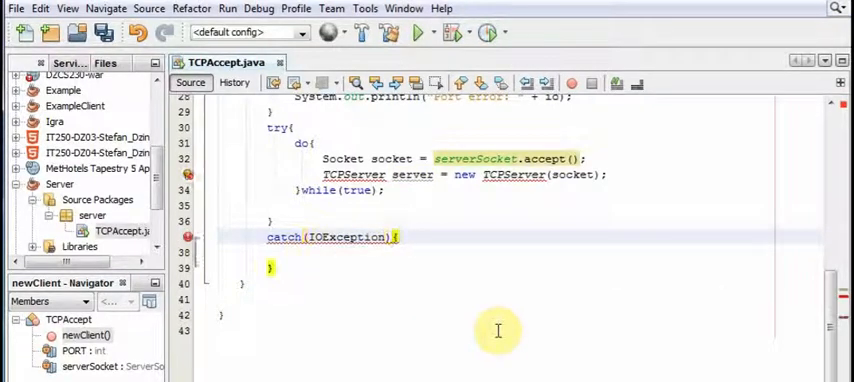
{"action": "type", "text": "io"}
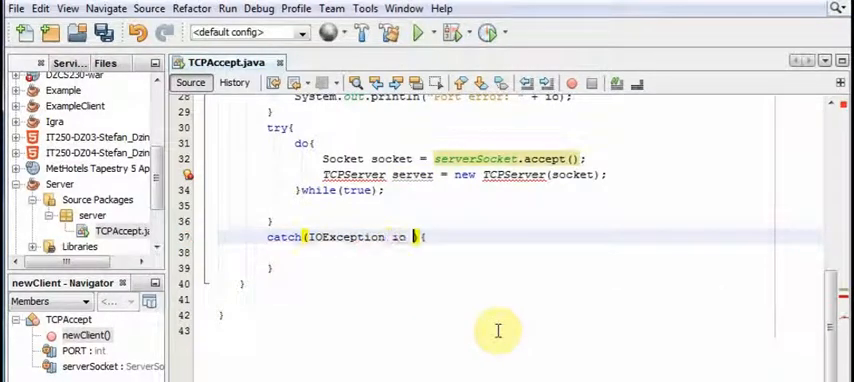
{"action": "type", "text": "Systme.out.println(\"Port successfully opened.\");"}
{"action": "left_click", "coordinate": [515, 252]}
{"action": "type", "text": "System.out.println(\"Error: \" + io);"}
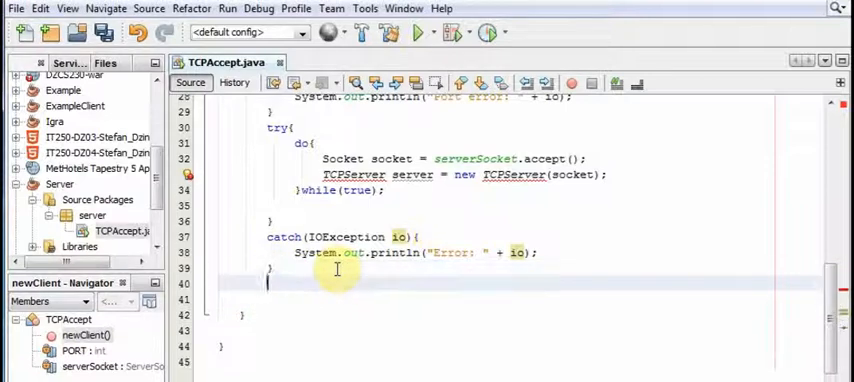
{"action": "type", "text": "finally{"}
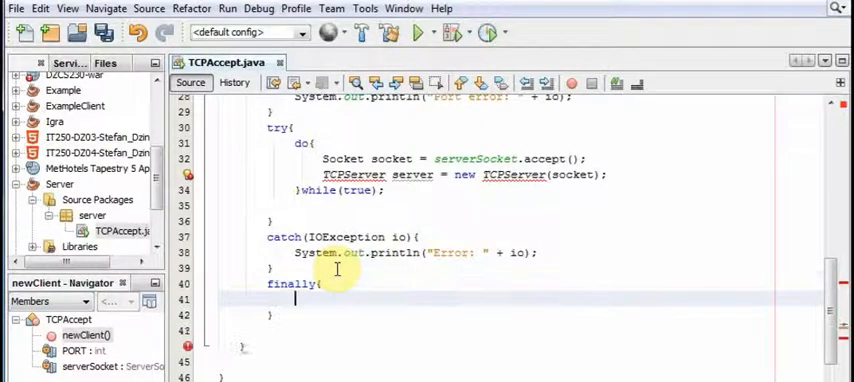
Step: Call serverSocket.close(); inside the finally block
{"action": "type", "text": "serve"}
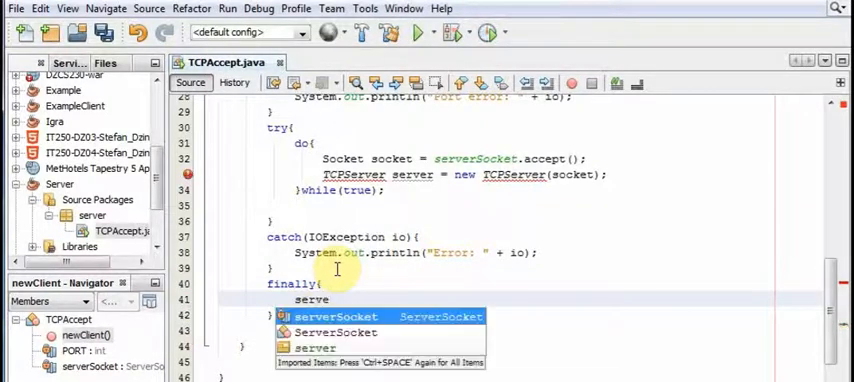
{"action": "type", "text": "serverSocket.close();"}
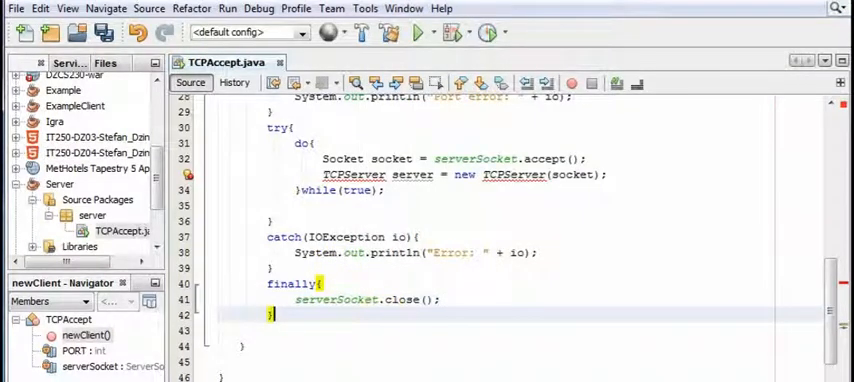
{"action": "mouse_move", "coordinate": [510, 207]}
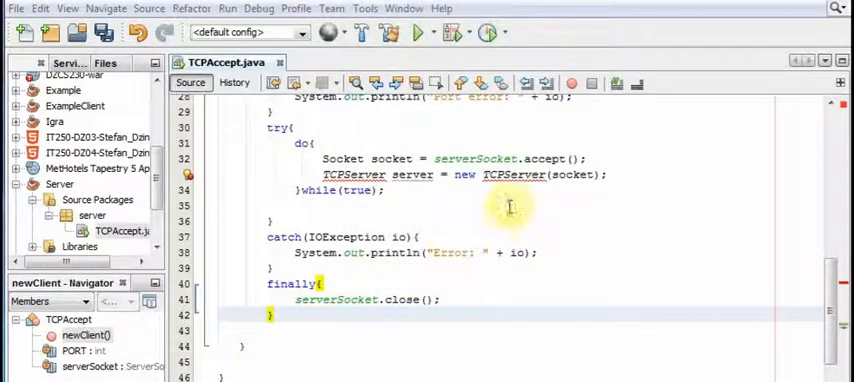
{"action": "mouse_move", "coordinate": [511, 201]}
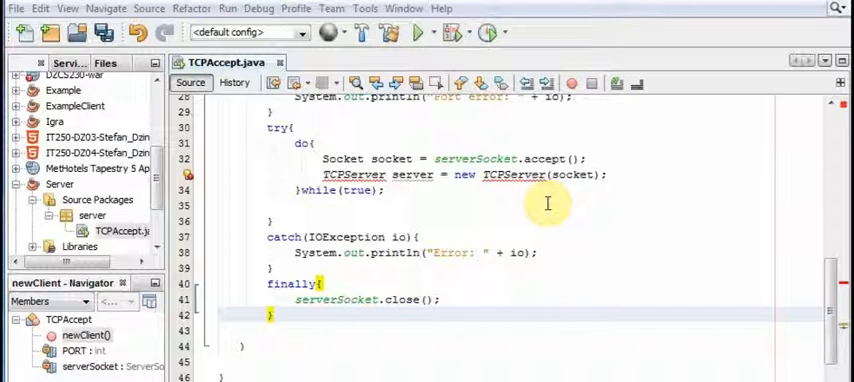
{"action": "mouse_move", "coordinate": [548, 199]}
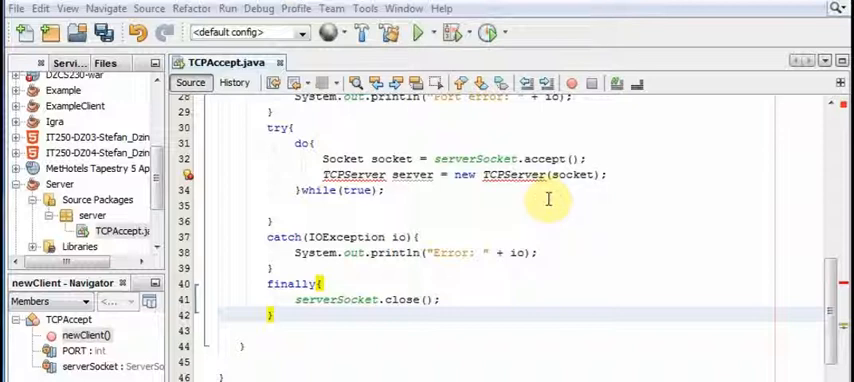